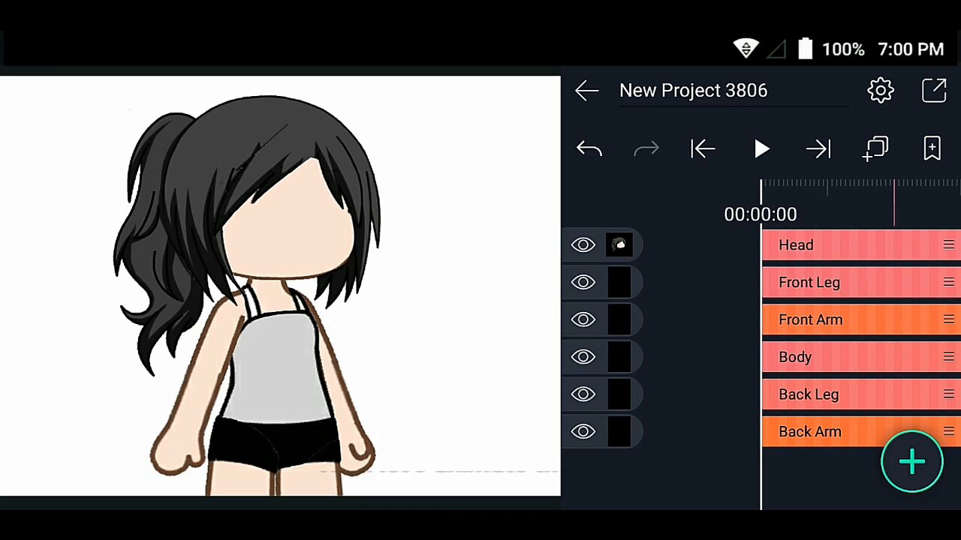
# Open the Head layer's Move & Transform rotation control at 00:01:00.
pyautogui.click(795, 245)
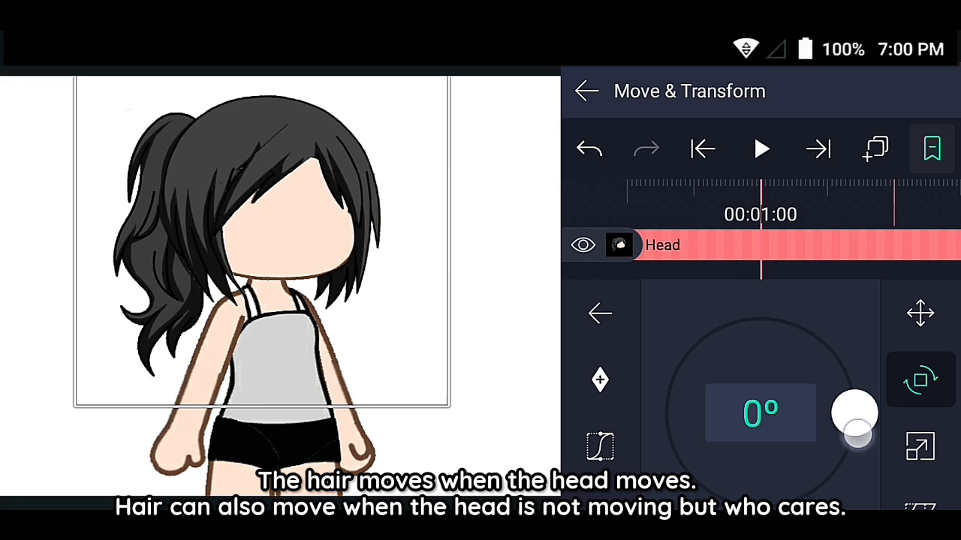
# Keyframe the head rotation at -5°, then open the Head group's hair and face layers.
pyautogui.moveTo(856, 413); pyautogui.dragTo(870, 439)
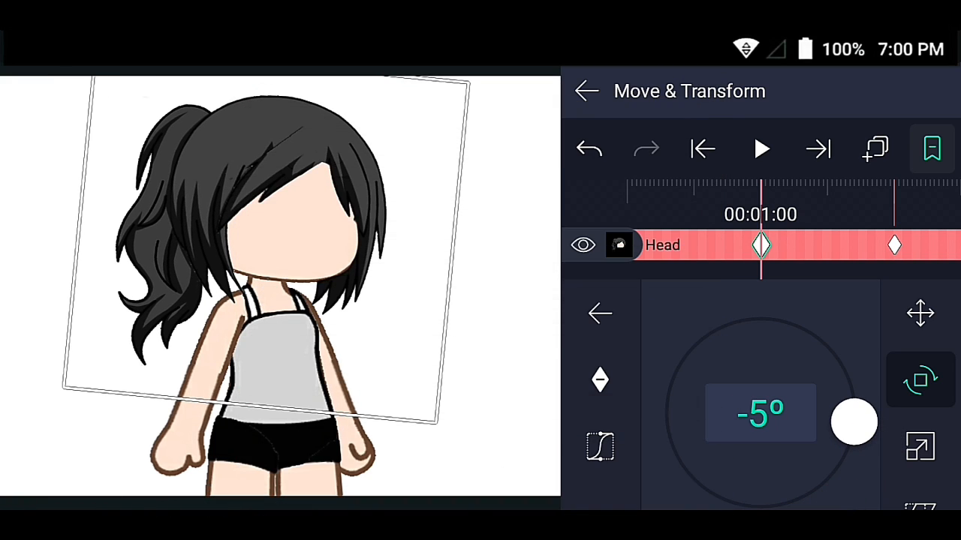
pyautogui.click(586, 91)
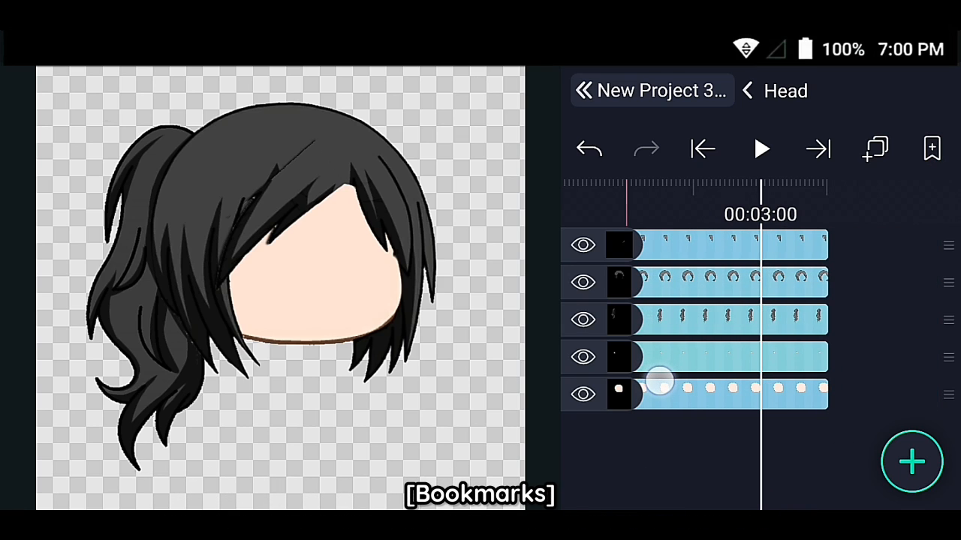
# Show the effects list for the Rear Hair layer.
pyautogui.click(932, 148)
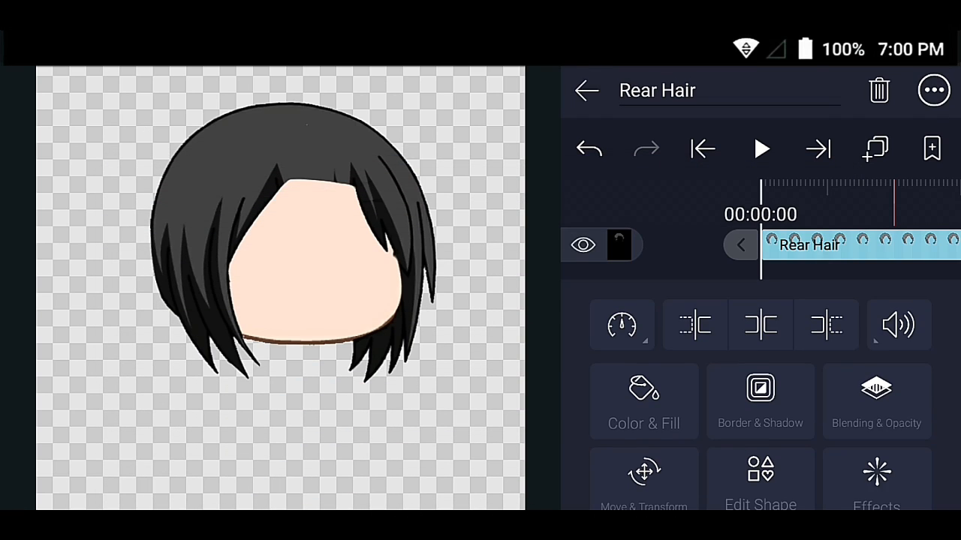
pyautogui.click(876, 480)
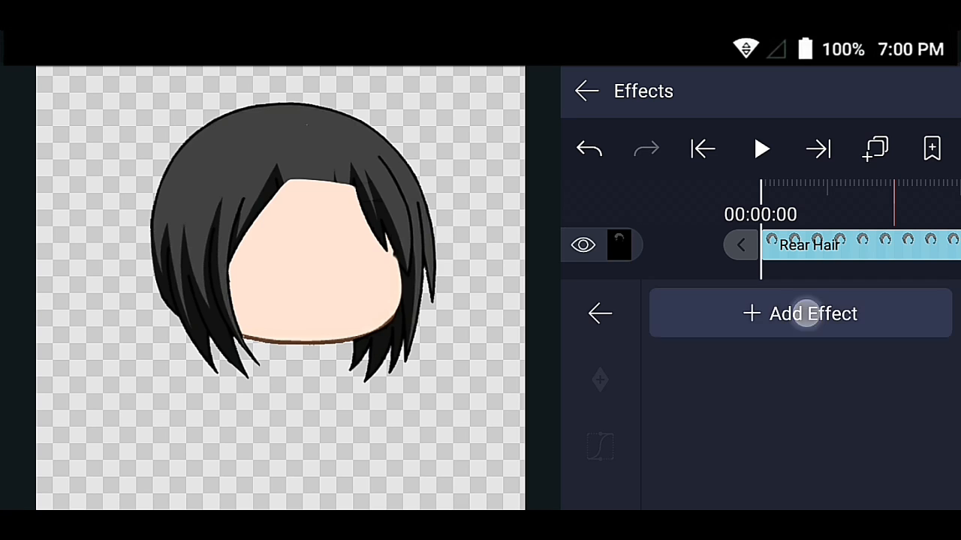
# Add a Swirl distortion effect to the Rear Hair layer with radius 0.80.
pyautogui.click(800, 313)
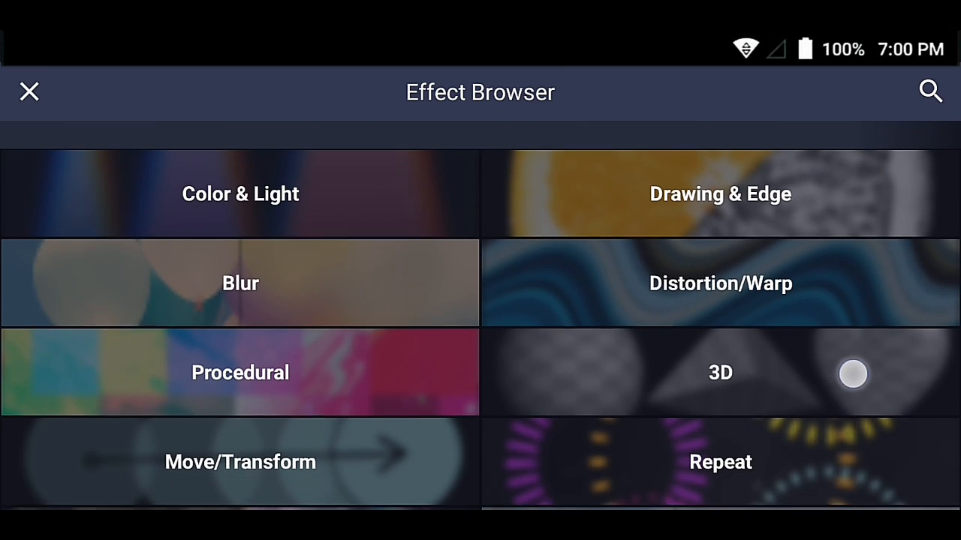
pyautogui.click(719, 283)
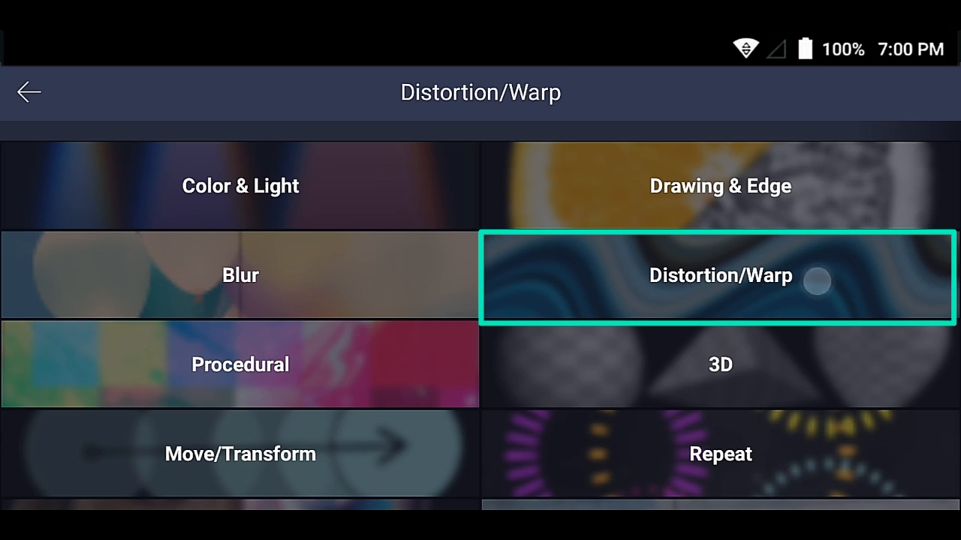
pyautogui.click(719, 275)
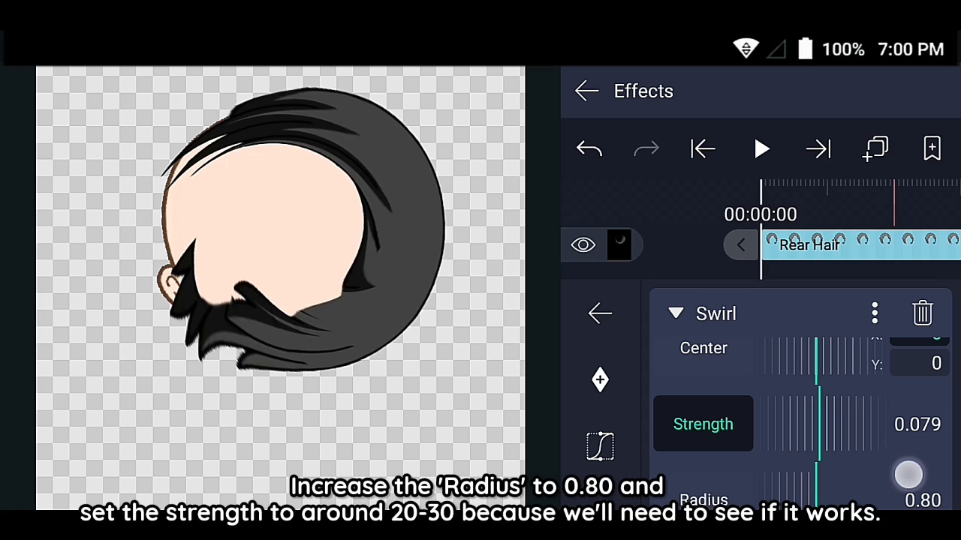
# Move the swirl centre below the hair (X -13, Y 834) and set strength 0.
pyautogui.moveTo(908, 473); pyautogui.dragTo(829, 428)
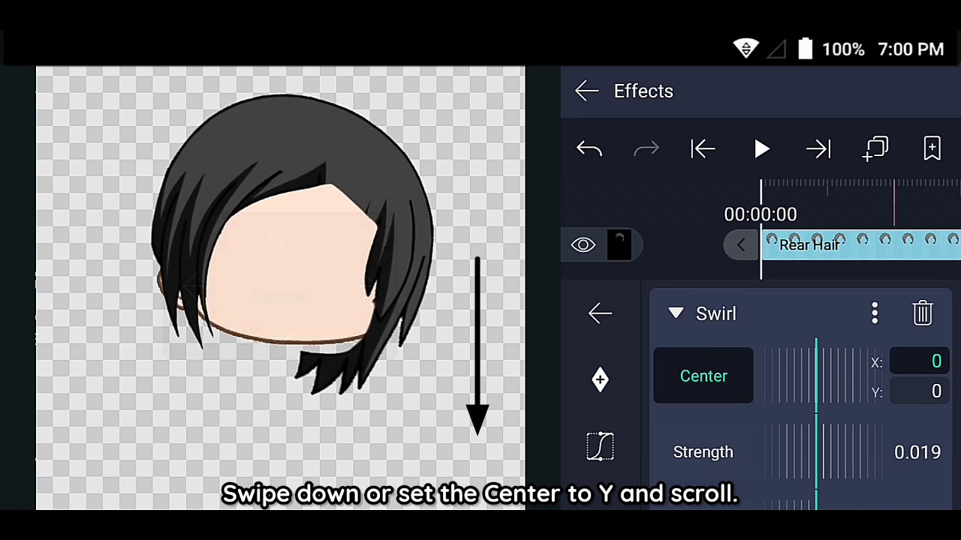
pyautogui.click(906, 391)
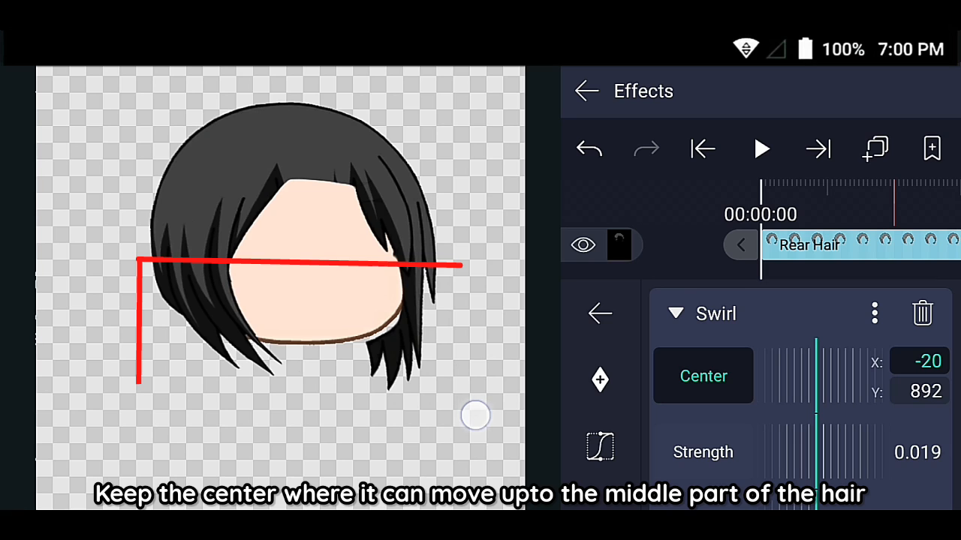
pyautogui.moveTo(475, 417); pyautogui.dragTo(480, 375)
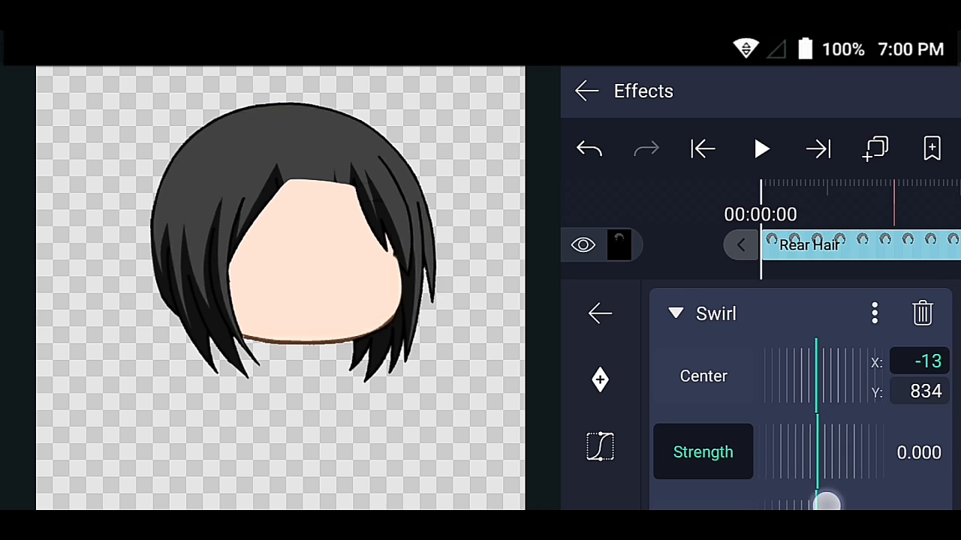
pyautogui.click(874, 313)
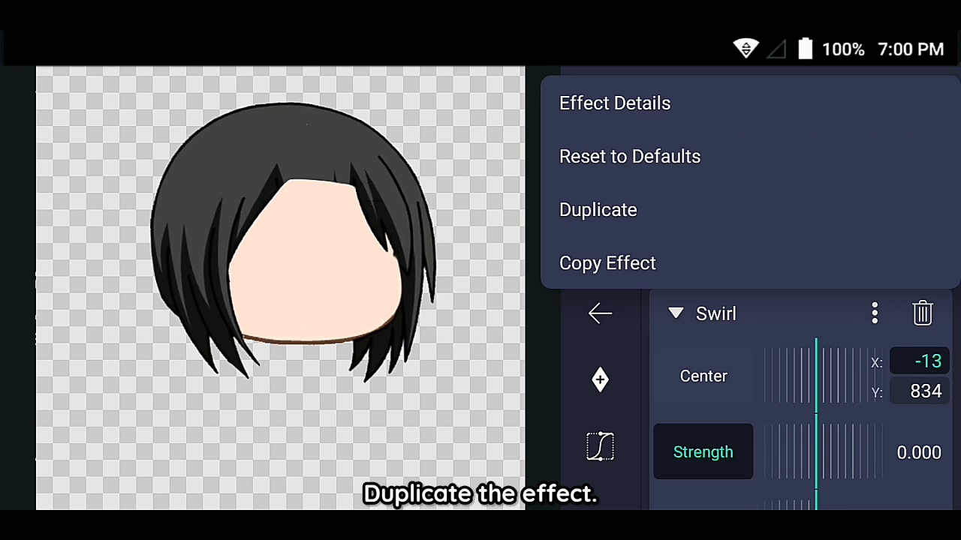
# Duplicate the Swirl and keyframe strength -0.006 at two seconds, then exit to the project.
pyautogui.click(702, 376)
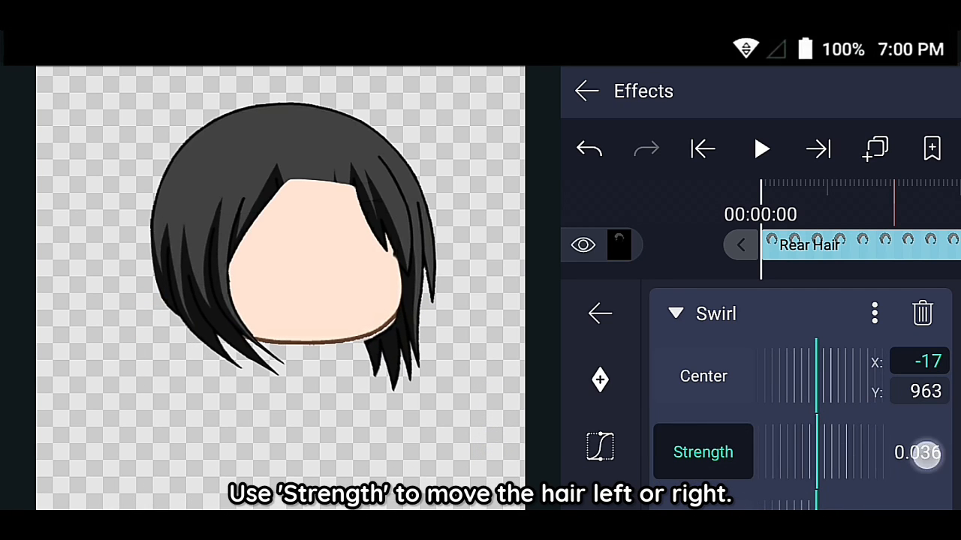
pyautogui.moveTo(927, 457); pyautogui.dragTo(830, 463)
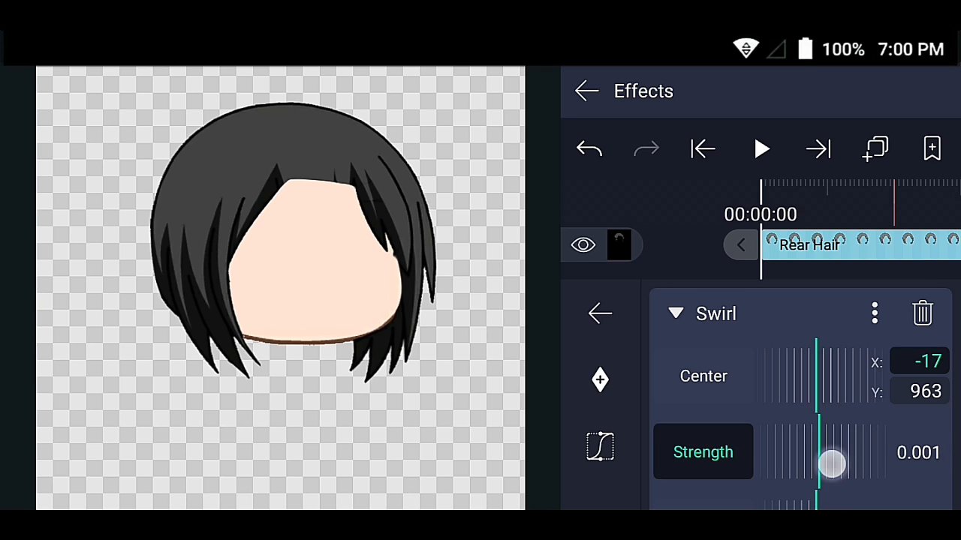
pyautogui.click(598, 313)
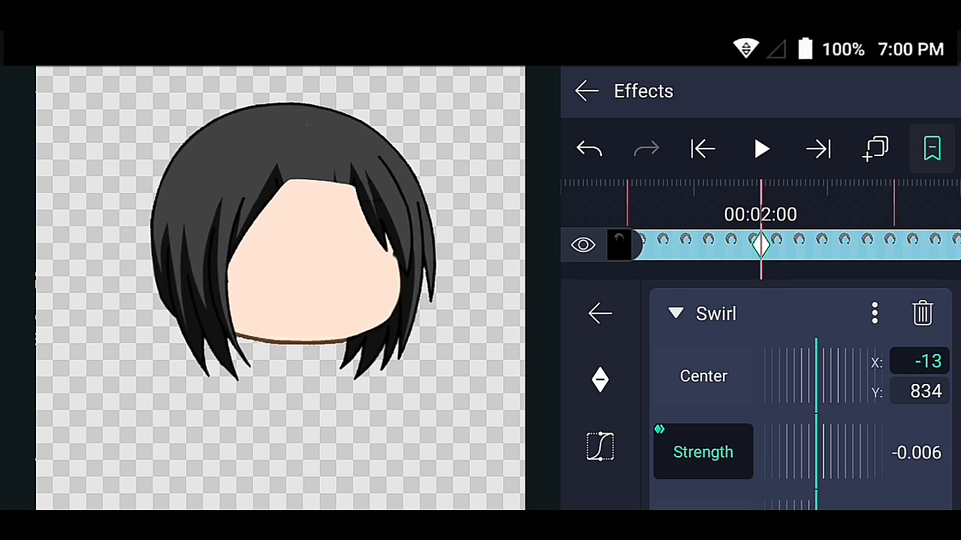
pyautogui.click(703, 148)
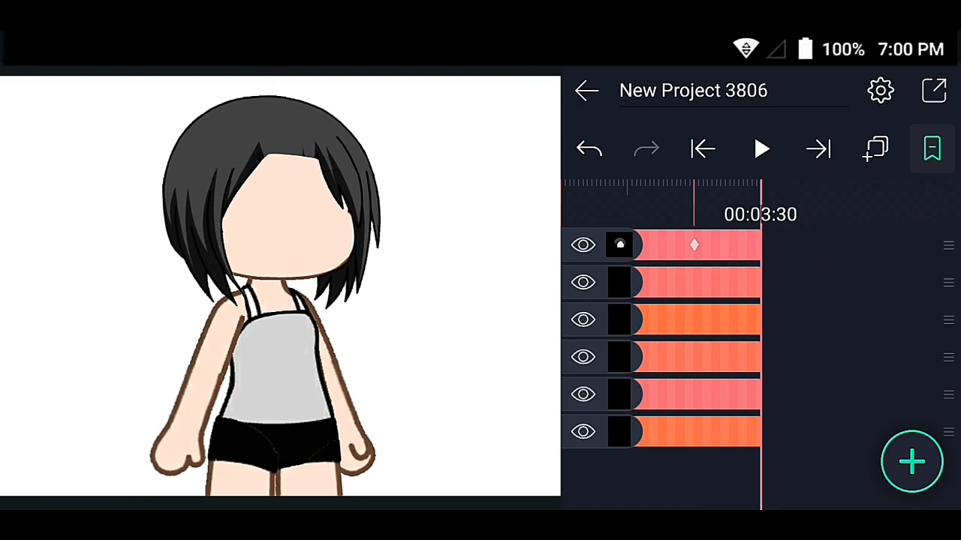
# Jump to the timeline start and play the head and hair animation.
pyautogui.click(695, 245)
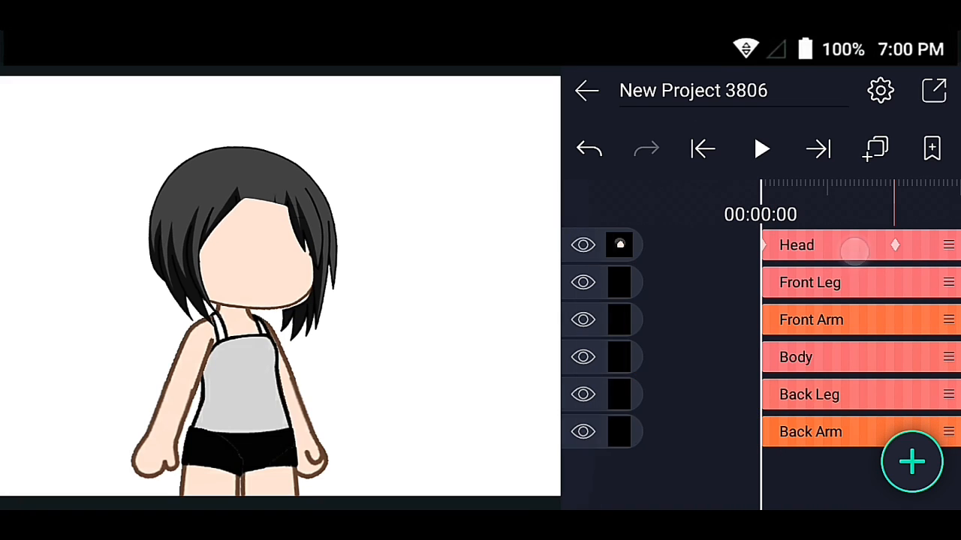
pyautogui.click(760, 149)
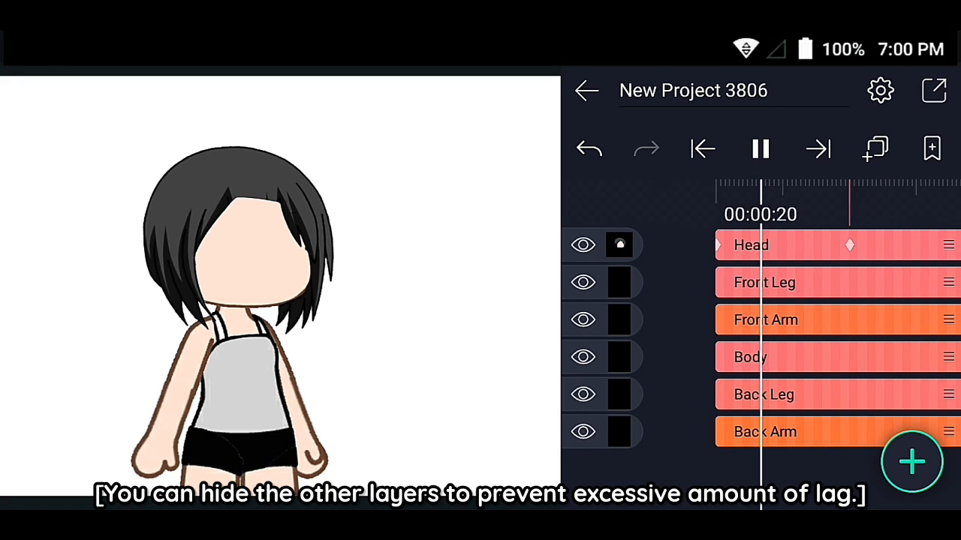